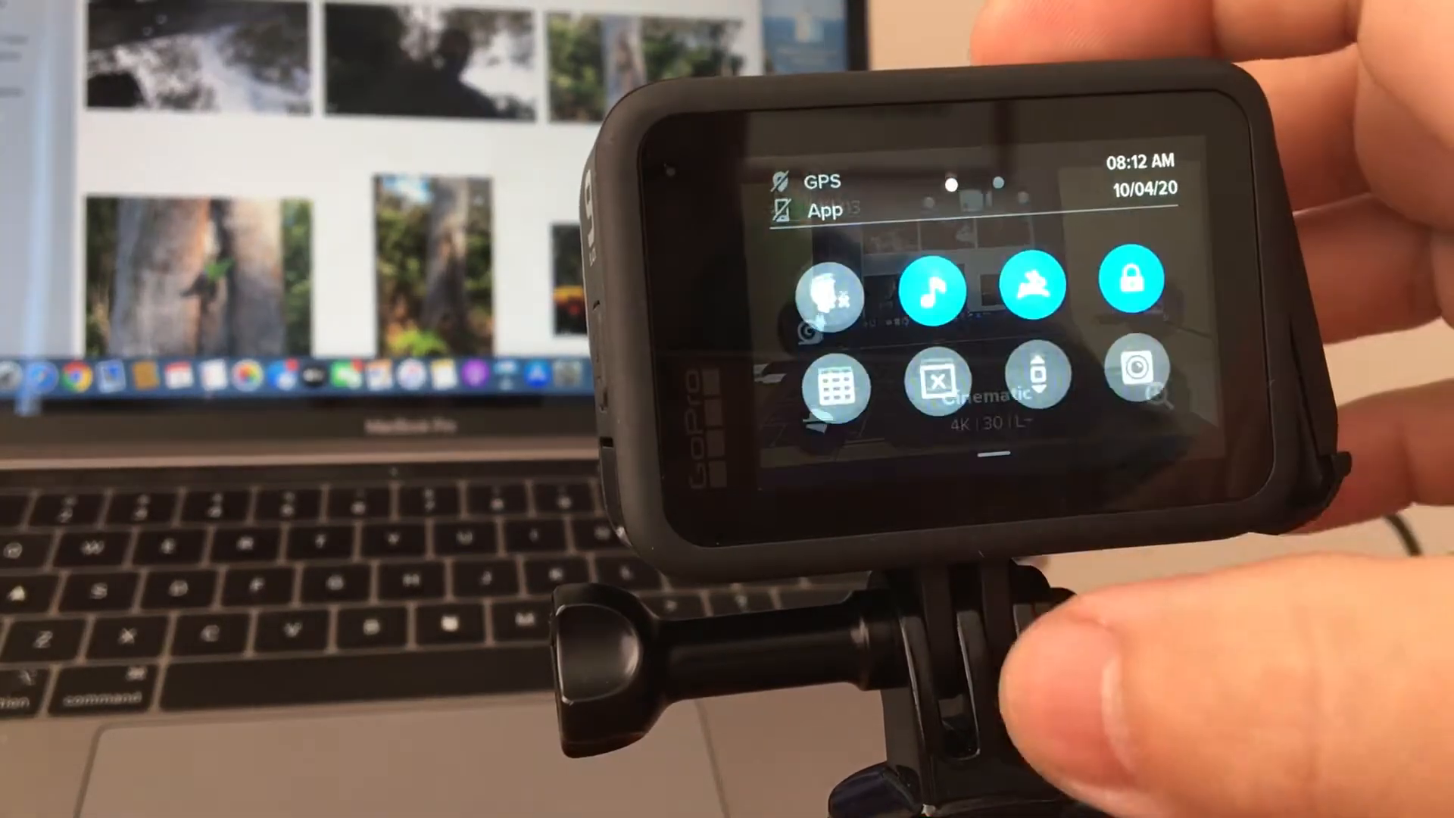
Move to the dashboard page showing Connections and Preferences.
left_click(853, 306)
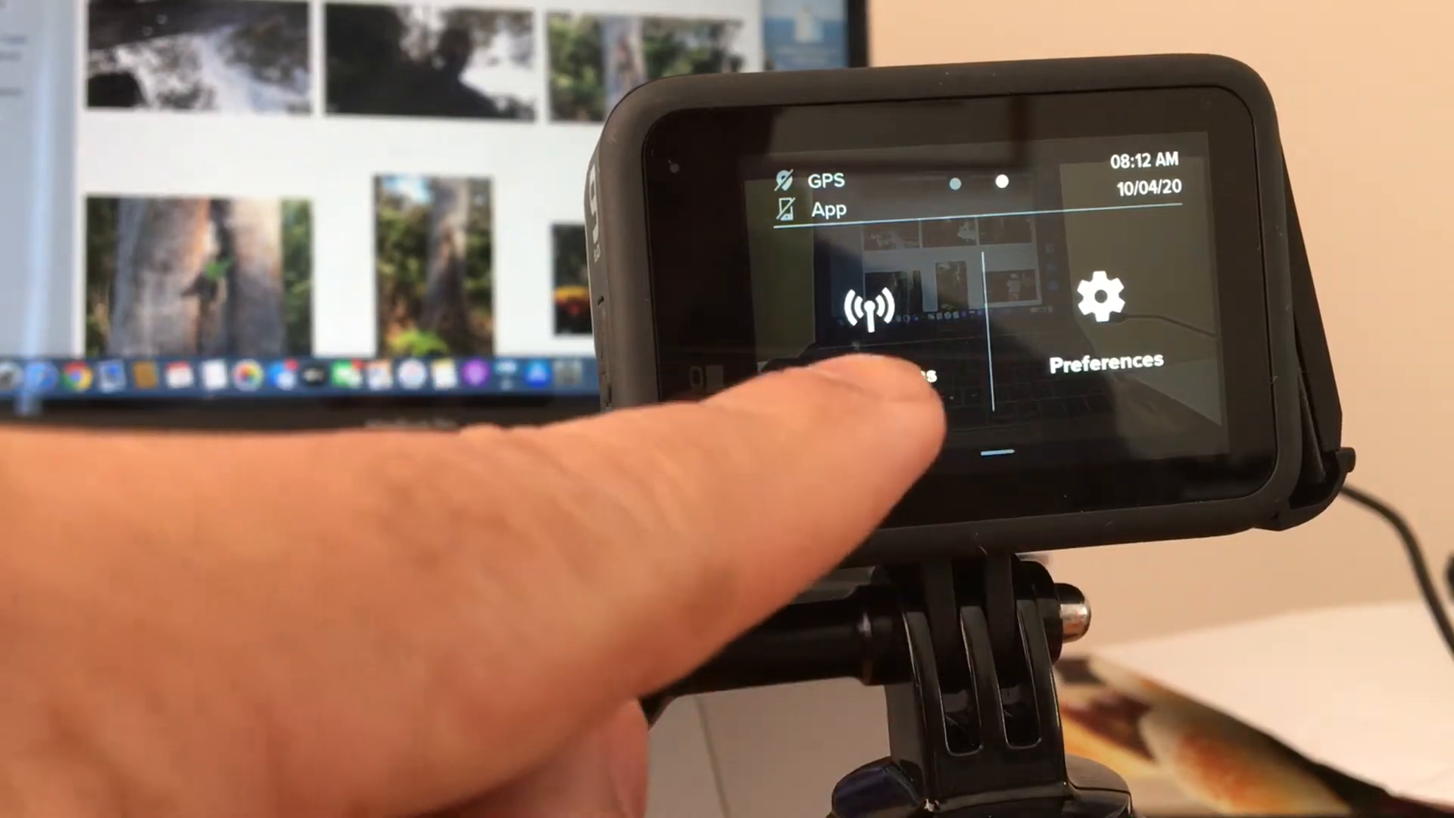
Reach USB Connection through Preferences and choose MTP instead of GoPro Connect.
left_click(873, 310)
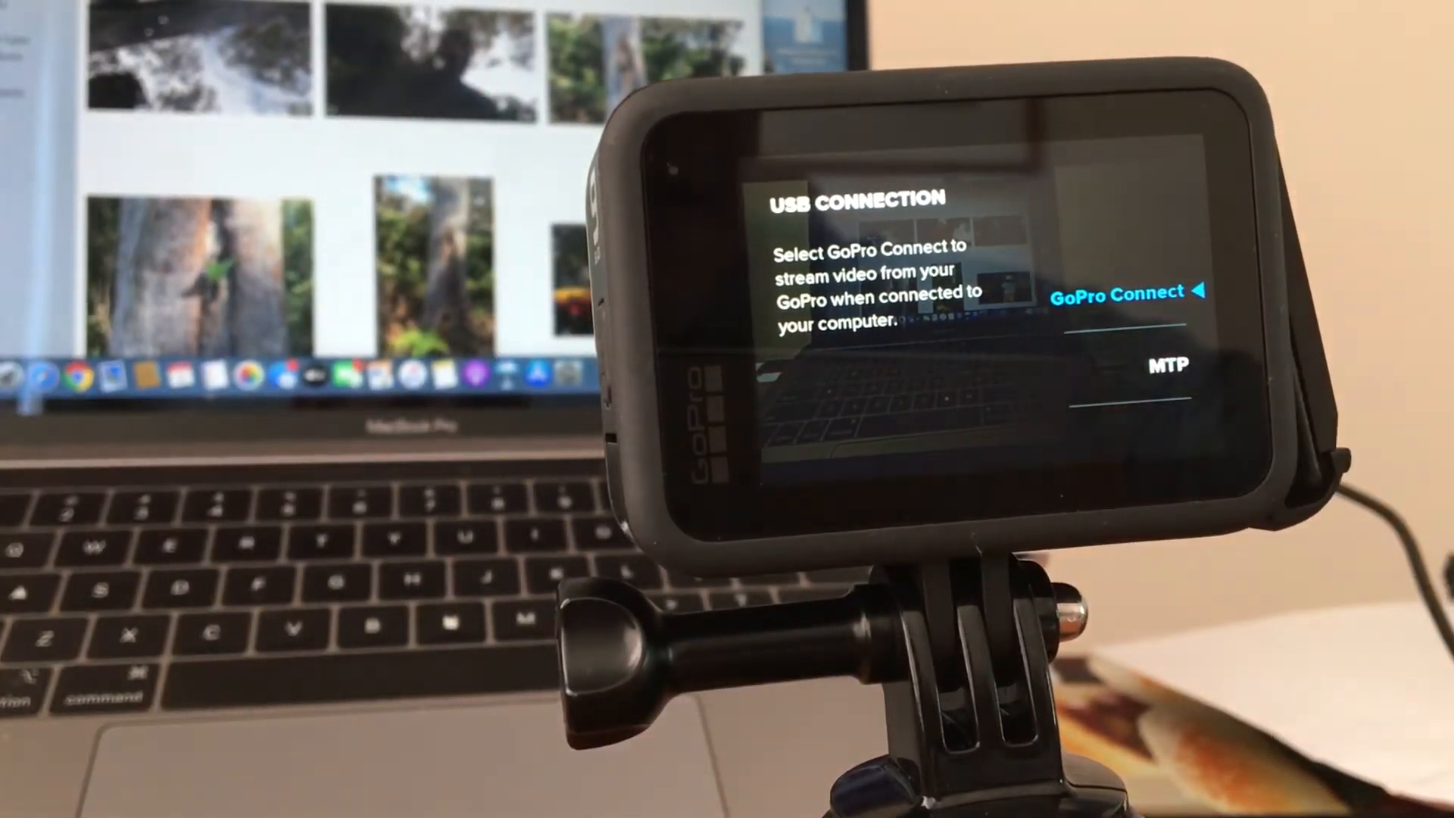
left_click(1166, 362)
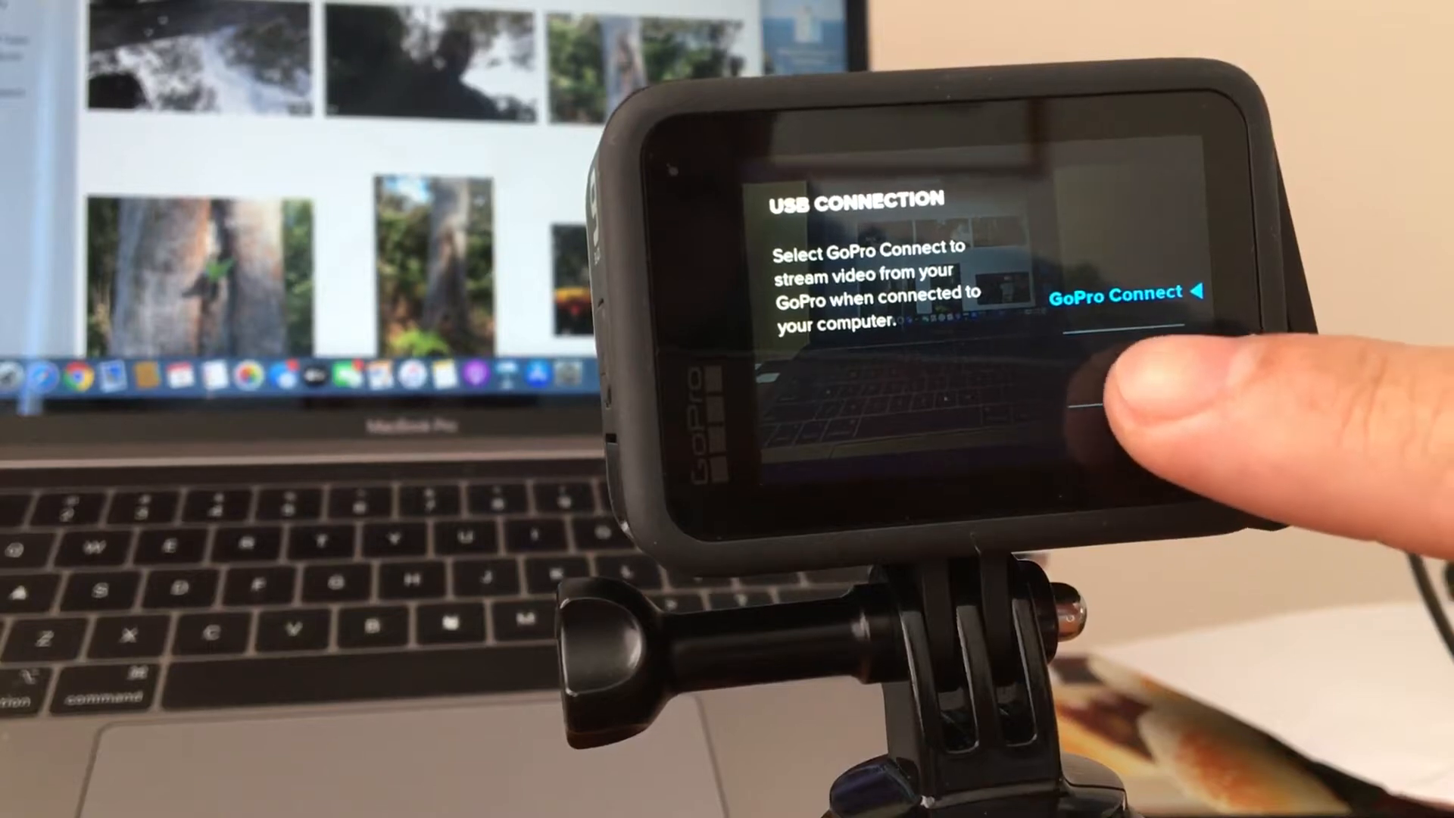